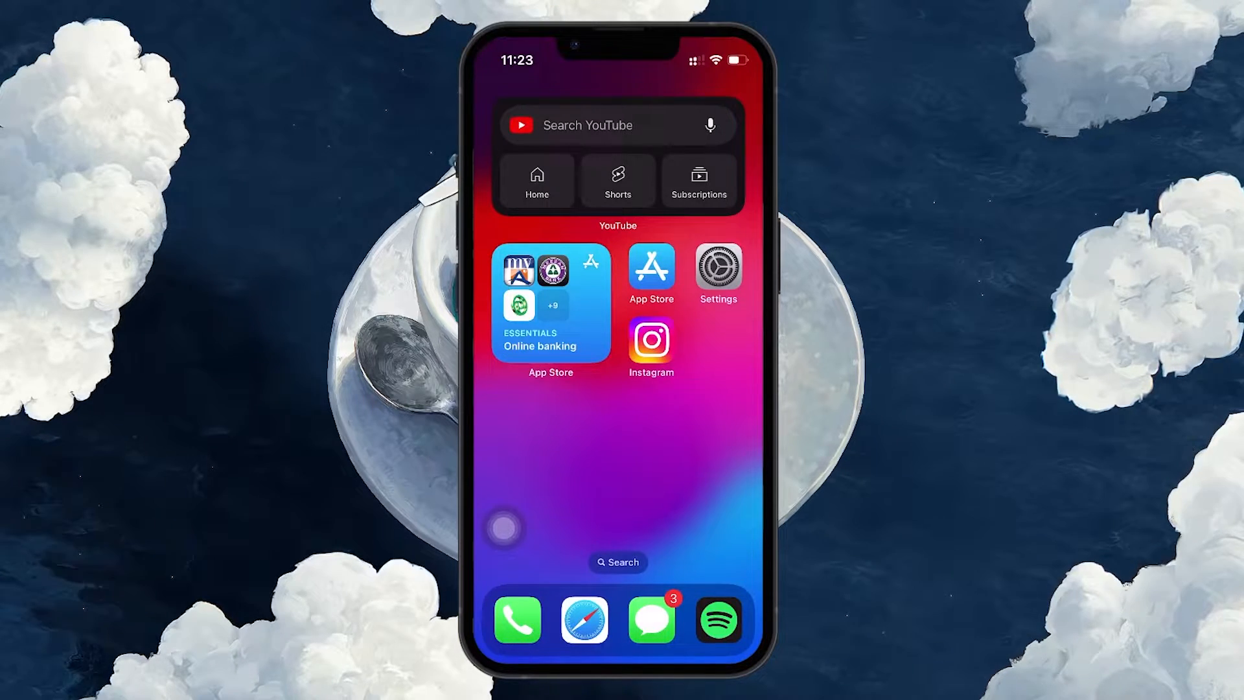
# Launch Instagram from the Home Screen to its home feed
pyautogui.click(649, 340)
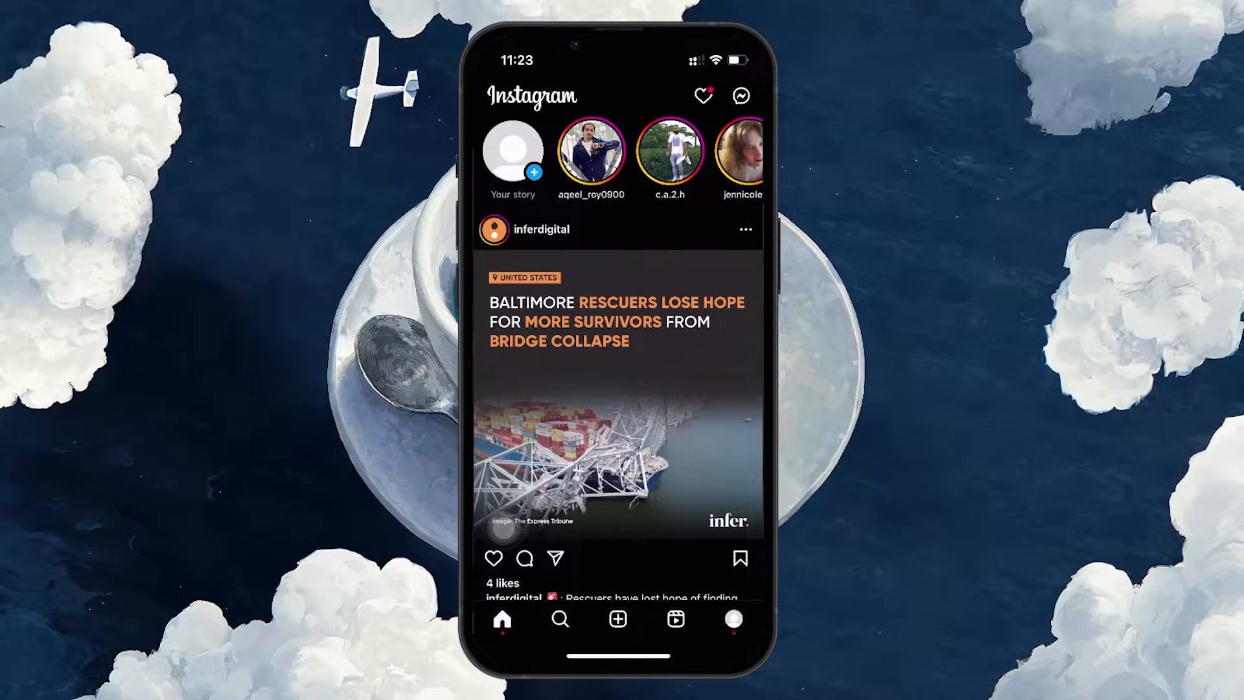
# Go to your own profile and scroll the grid to the keyboard reel
pyautogui.click(732, 618)
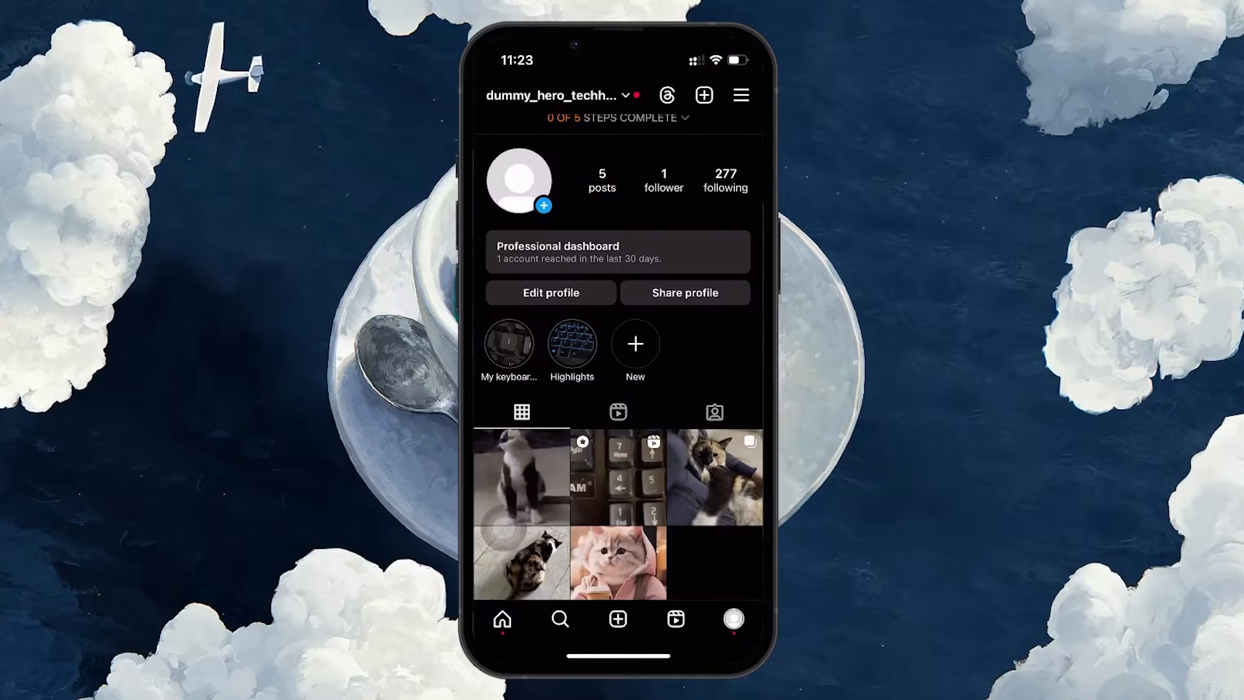
pyautogui.scroll(3)
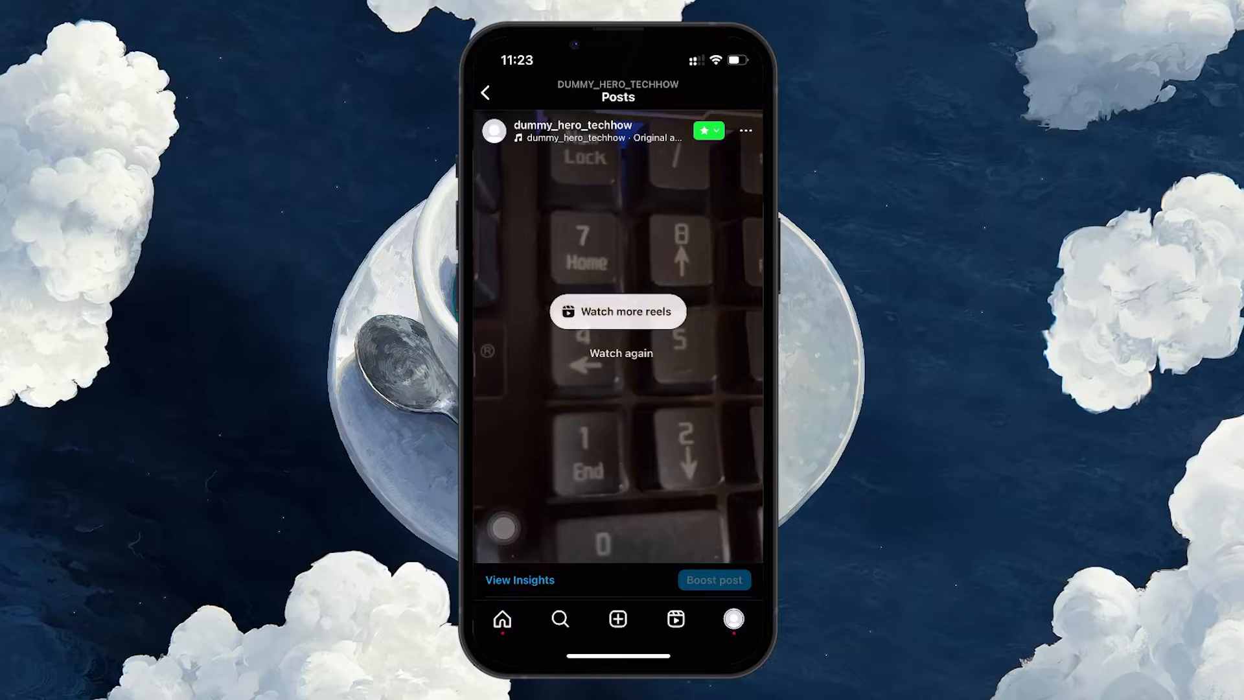
pyautogui.click(745, 130)
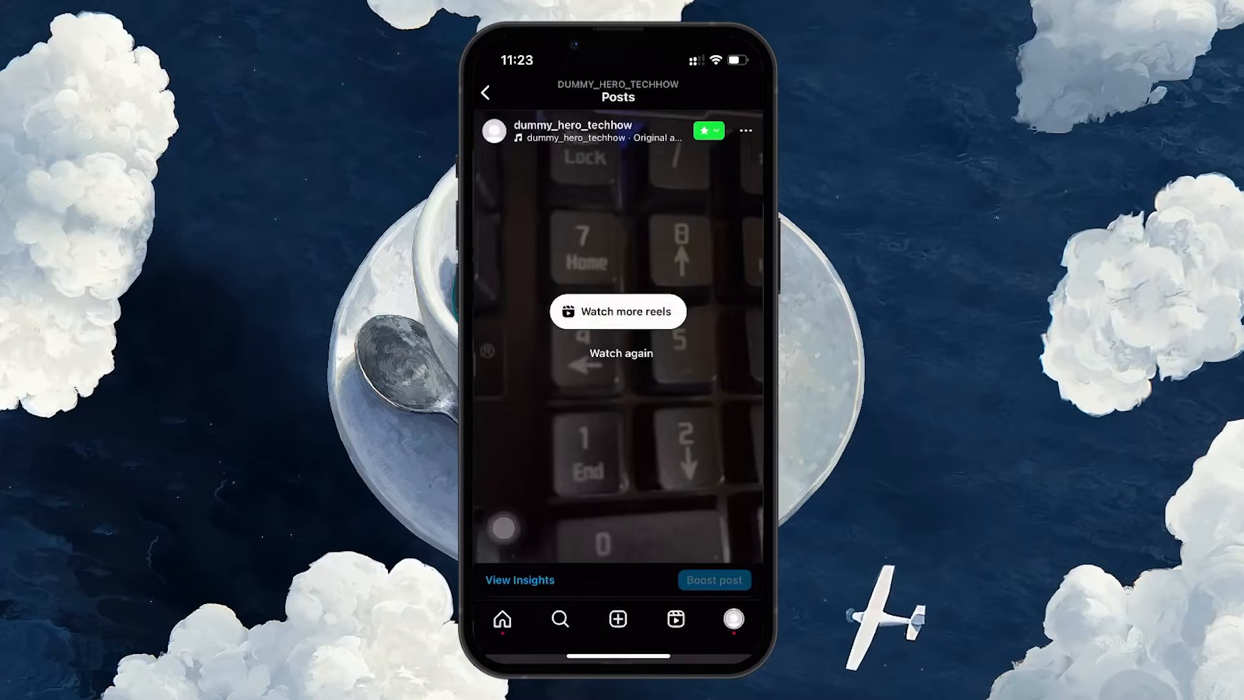
# Show the keyboard reel's insights: posted March 28, 2 plays, zero likes, comments and saves
pyautogui.click(519, 579)
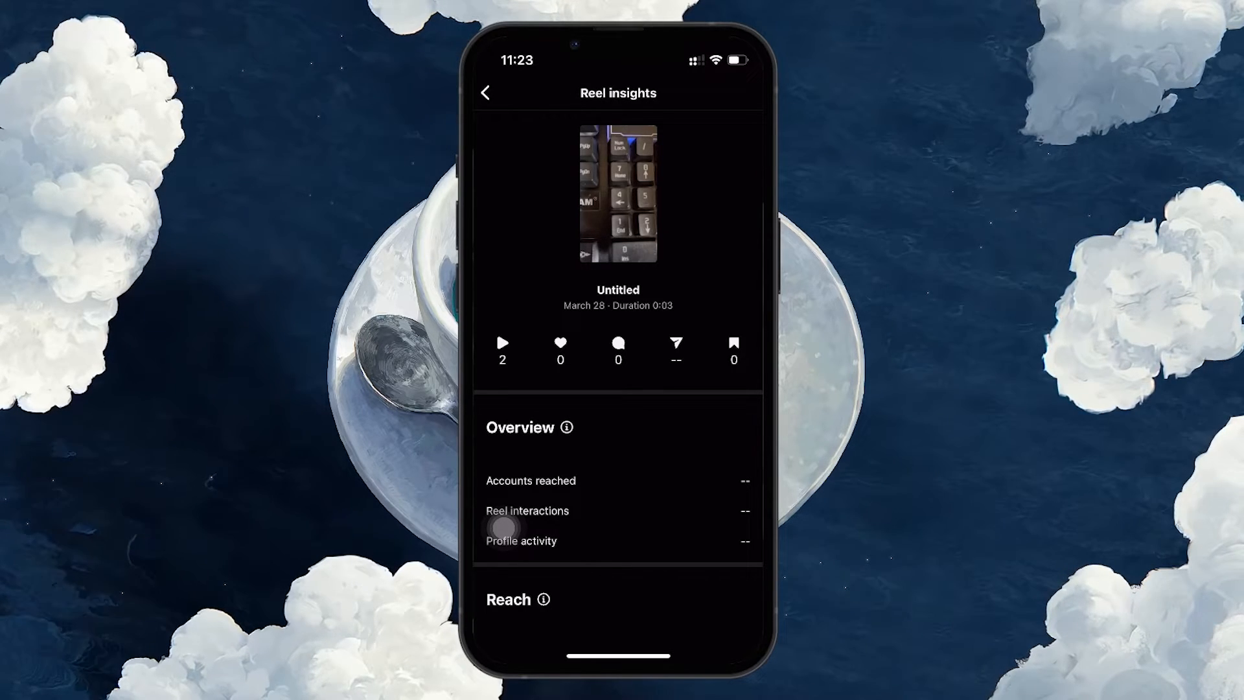
# Back out of the insights and reel to the profile, then return to the home feed
pyautogui.click(485, 93)
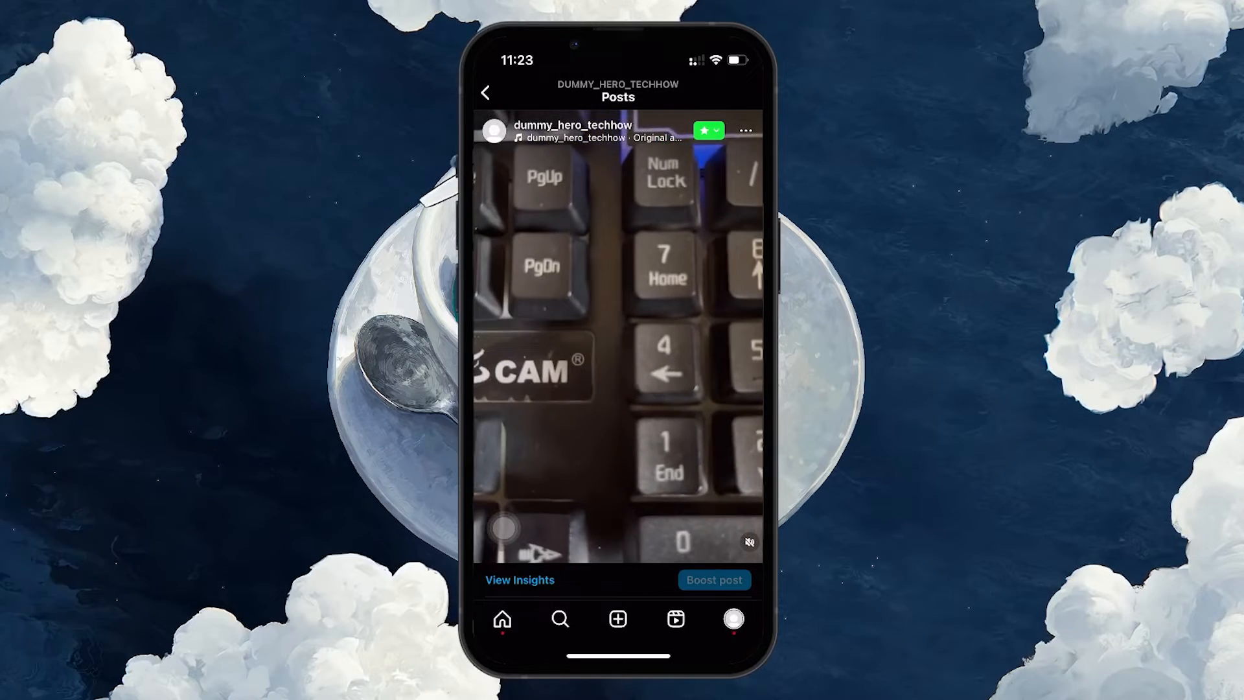
pyautogui.click(486, 93)
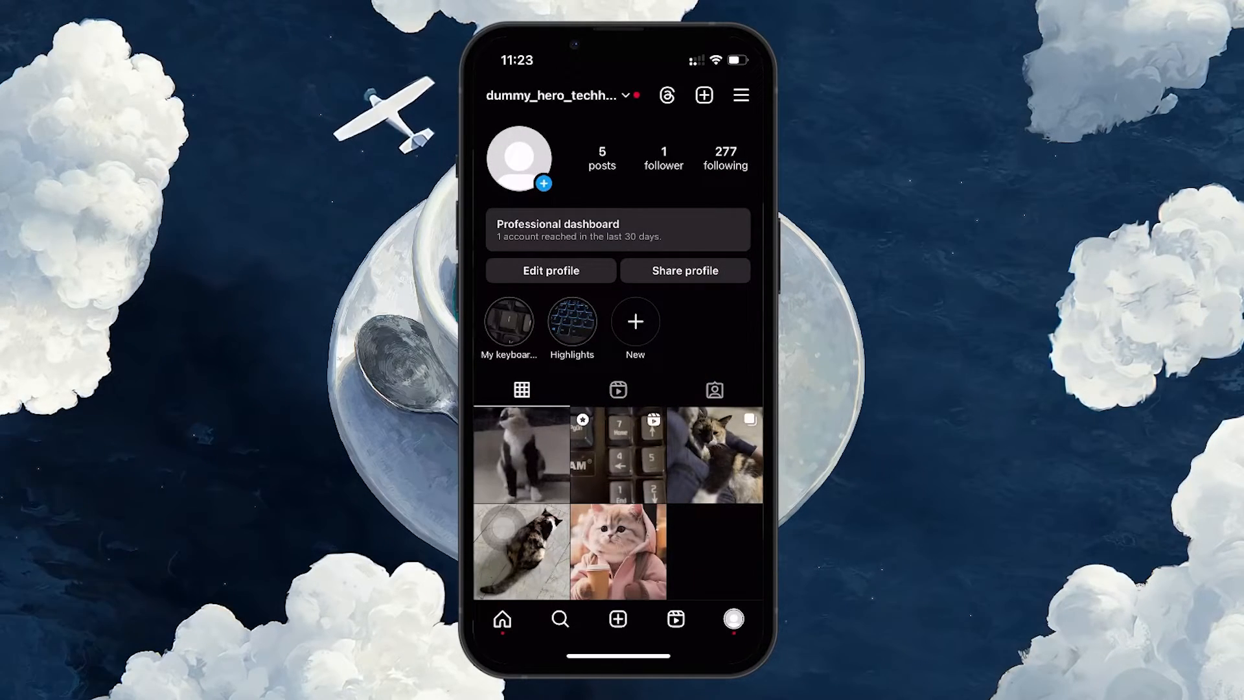
pyautogui.click(501, 618)
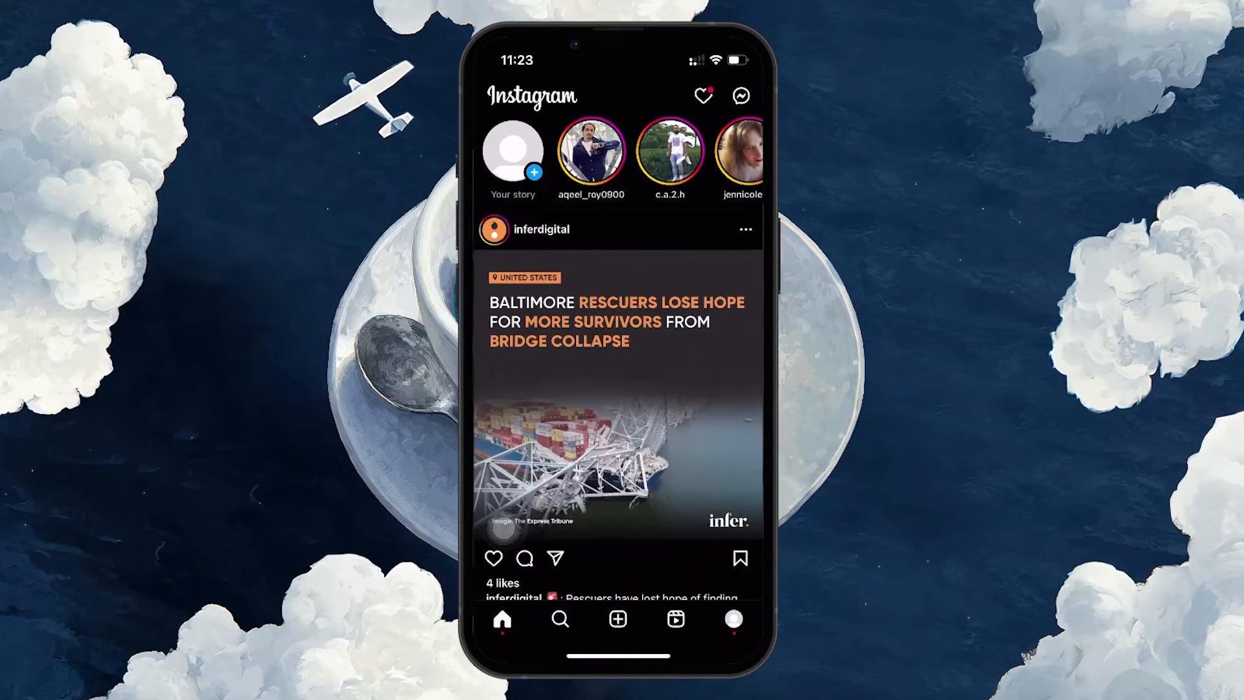